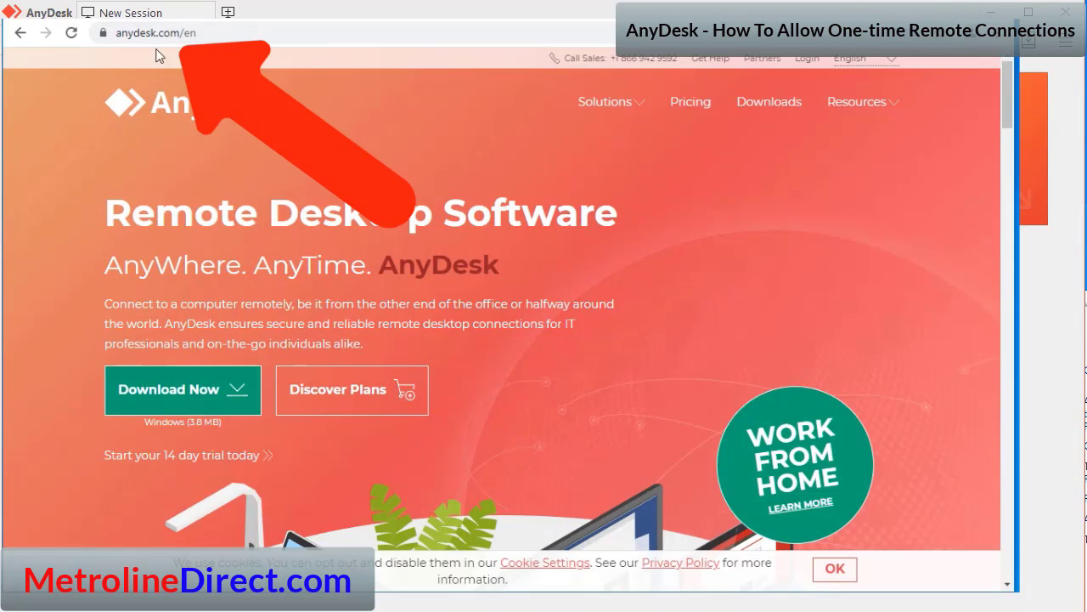
mouse_move(450, 251)
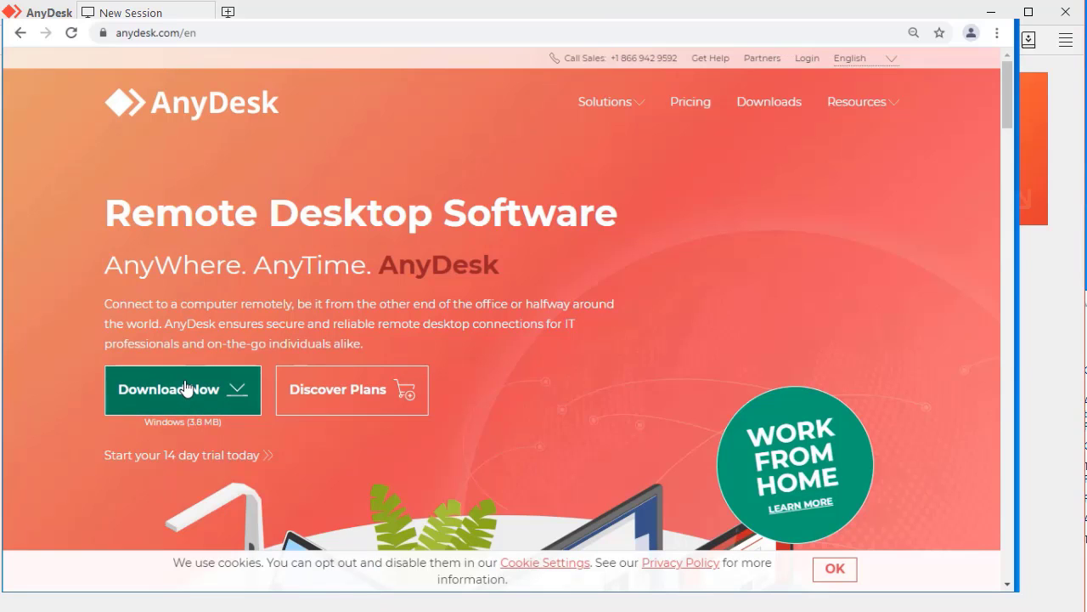
Download the AnyDesk.exe installer from anydesk.com via Download Now
left_click(168, 389)
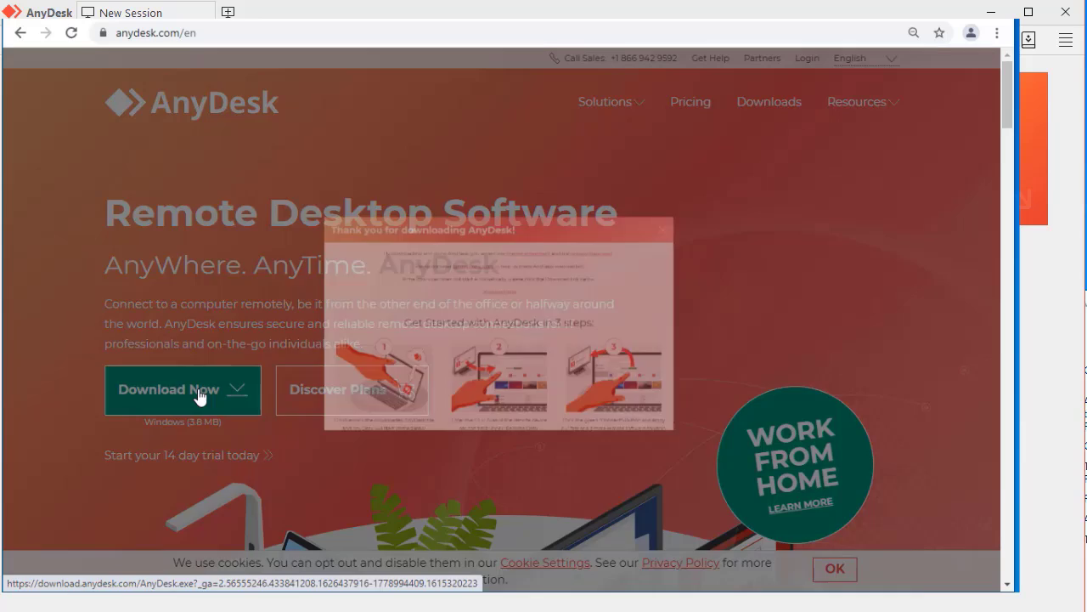
left_click(182, 389)
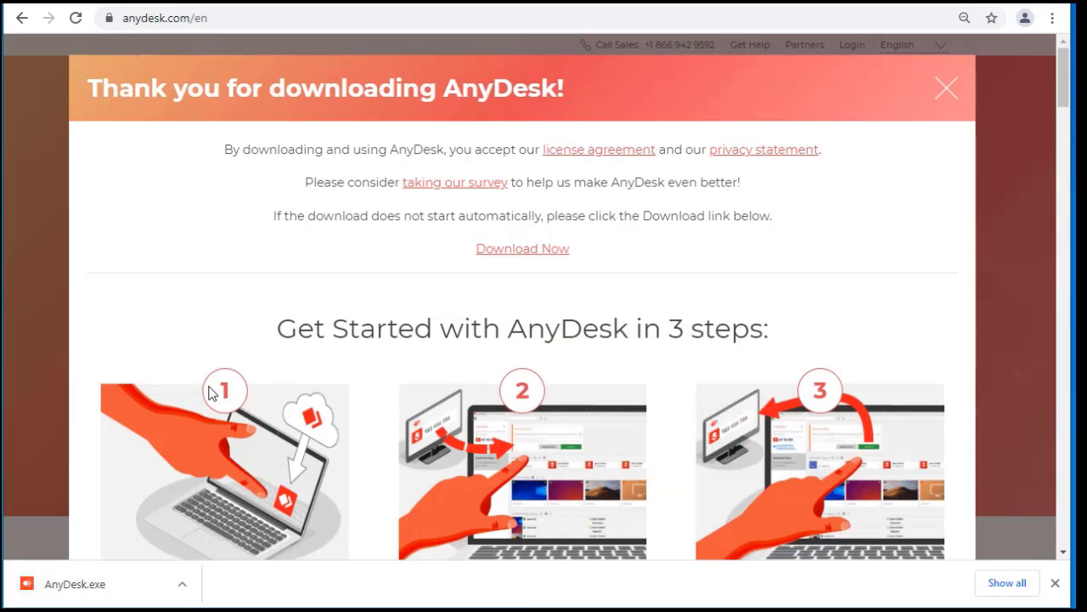
mouse_move(198, 397)
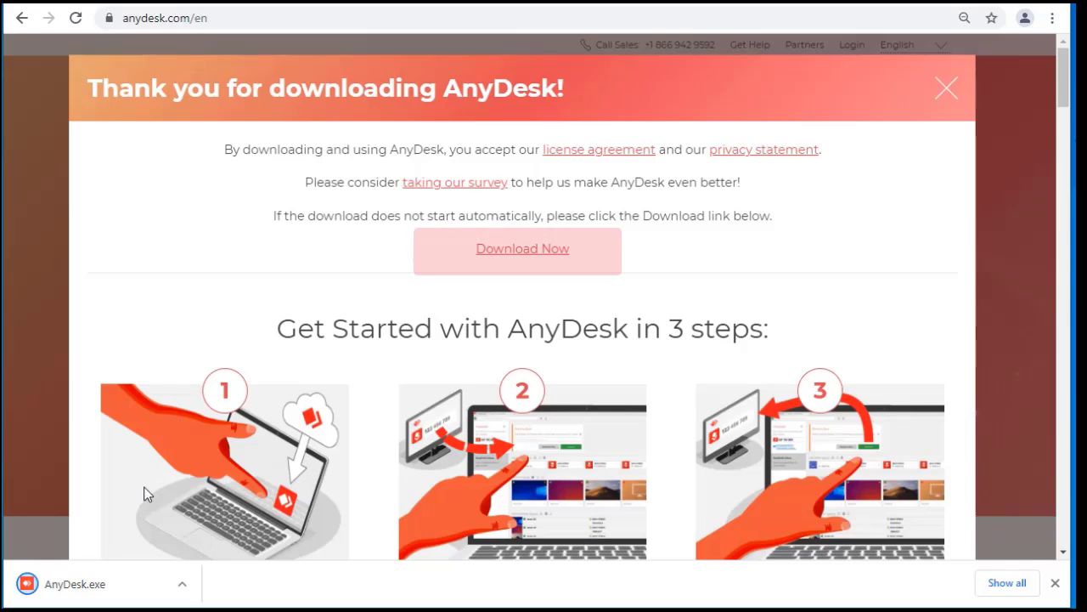
mouse_move(120, 546)
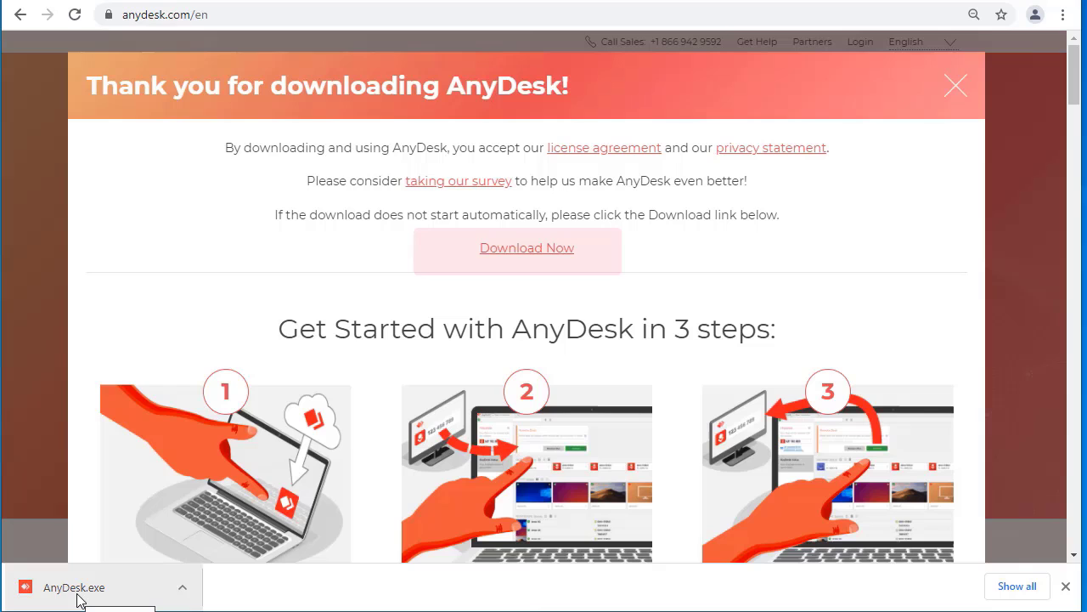
Launch the downloaded AnyDesk.exe so the main window shows This Desk's address
left_click(73, 587)
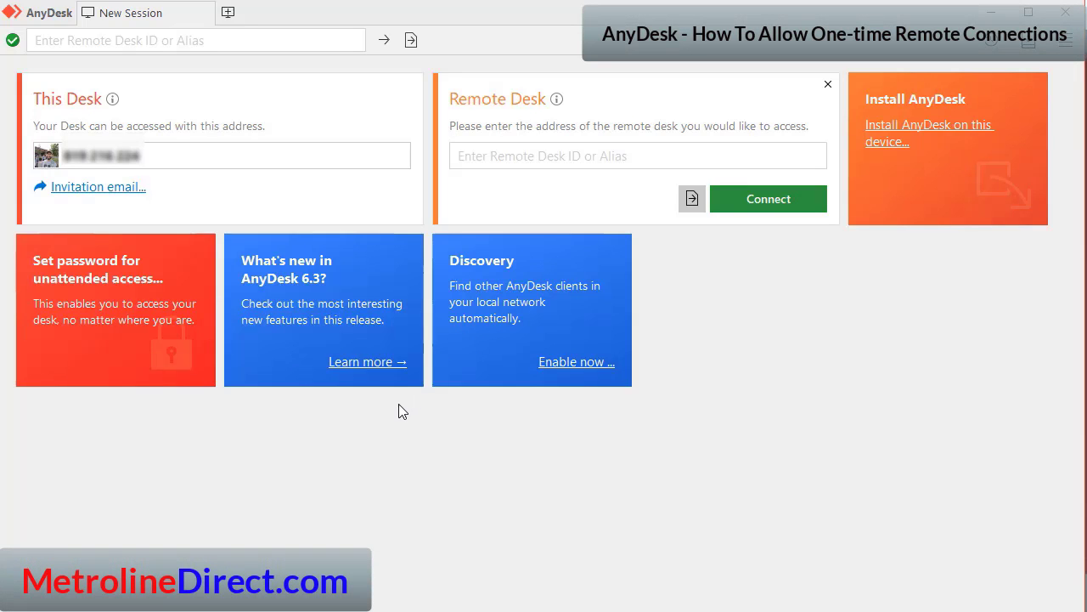
mouse_move(247, 176)
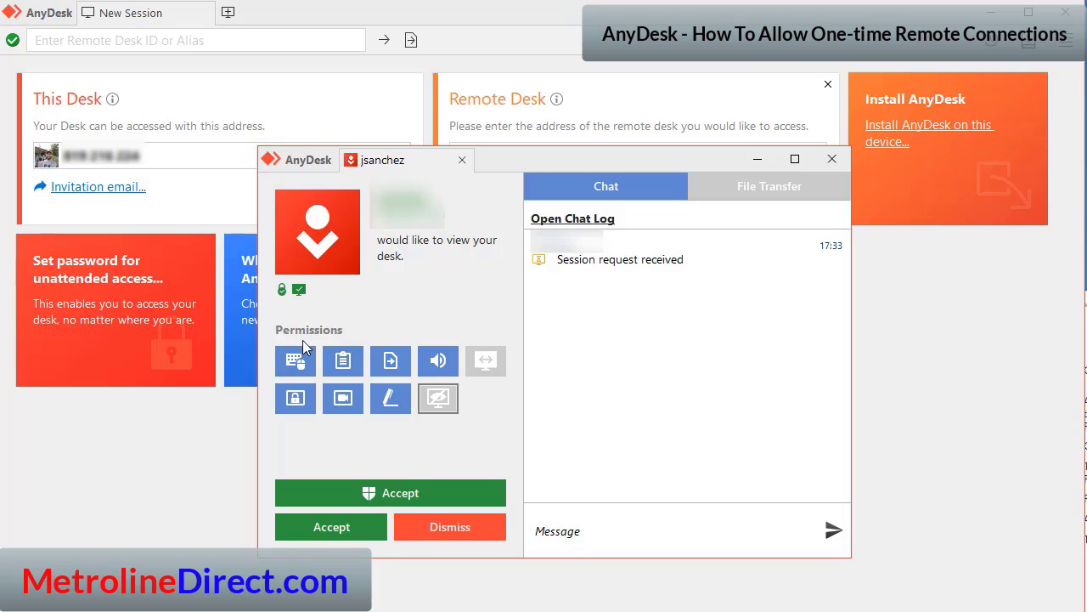
mouse_move(371, 324)
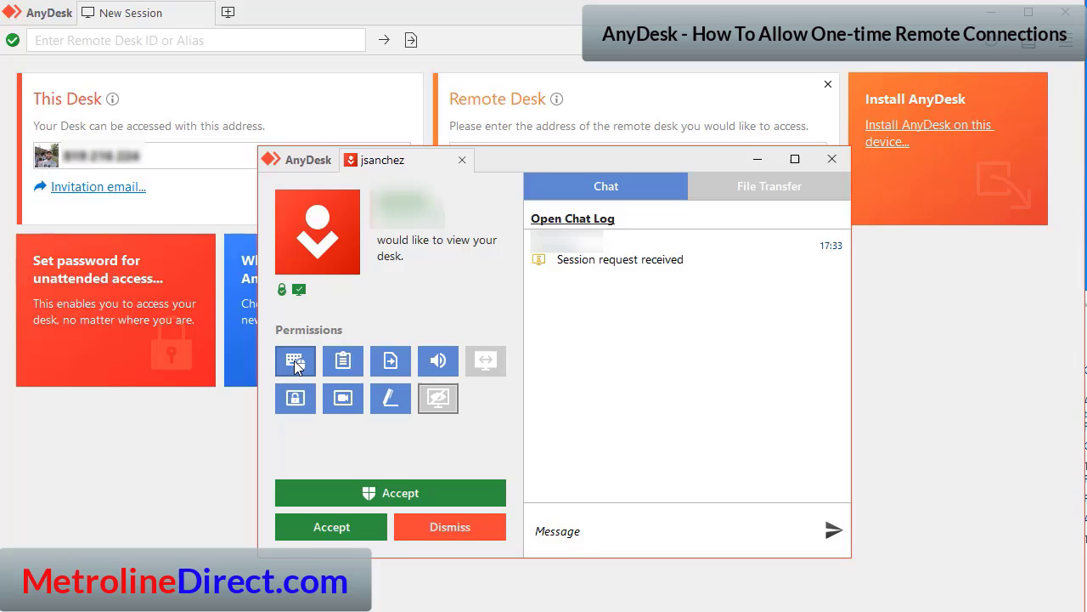
mouse_move(295, 361)
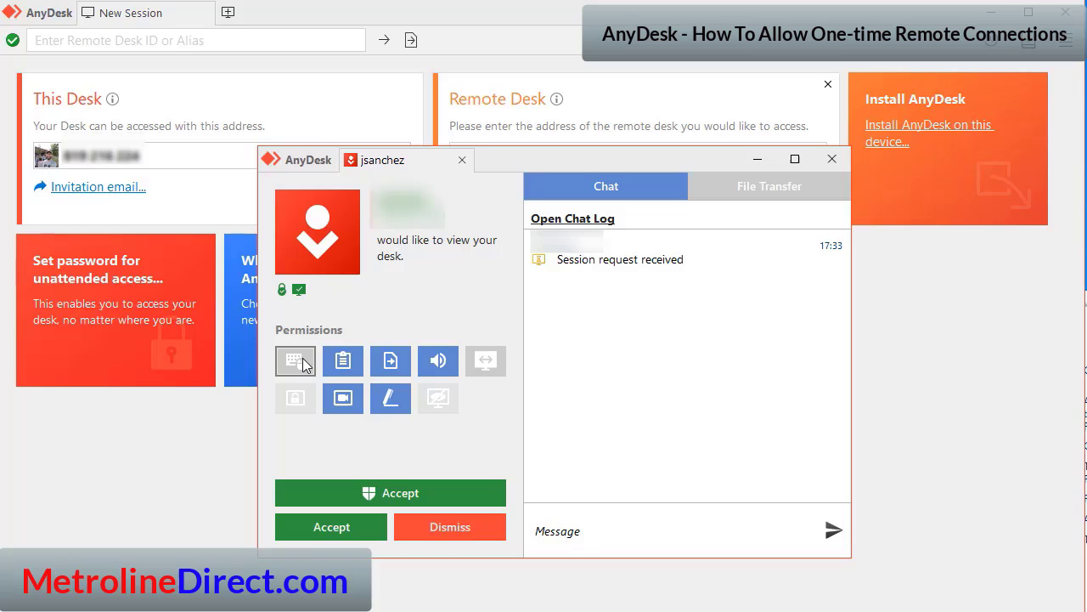
mouse_move(391, 361)
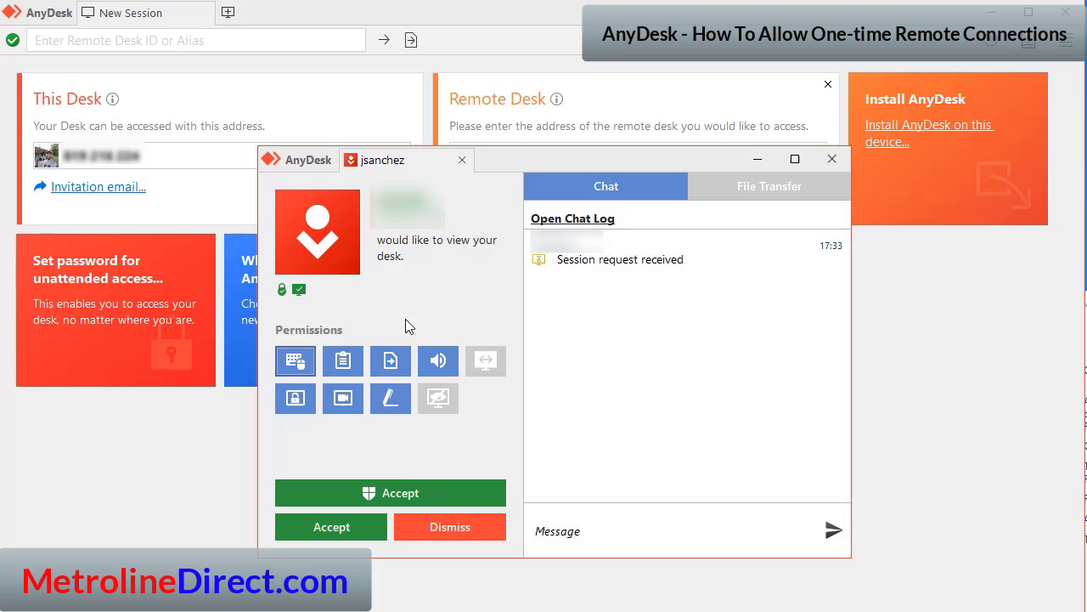
mouse_move(412, 285)
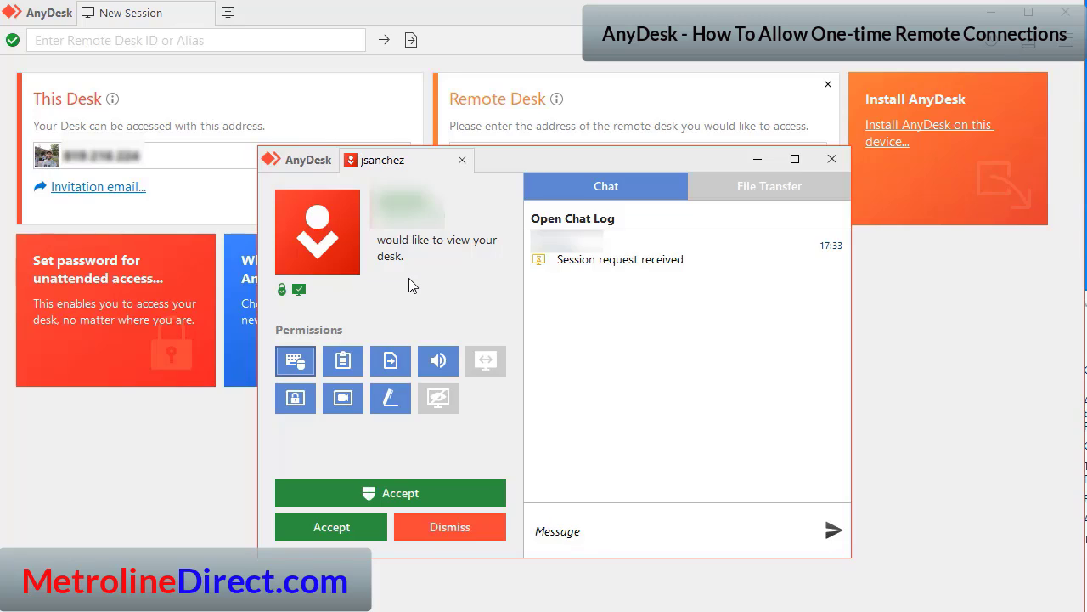
mouse_move(404, 333)
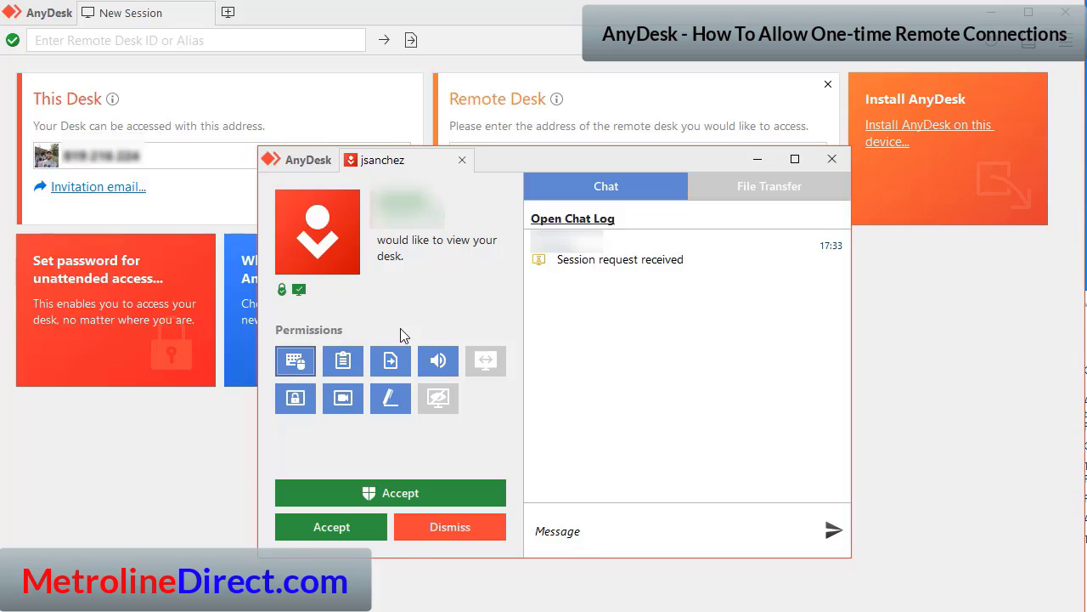
mouse_move(401, 444)
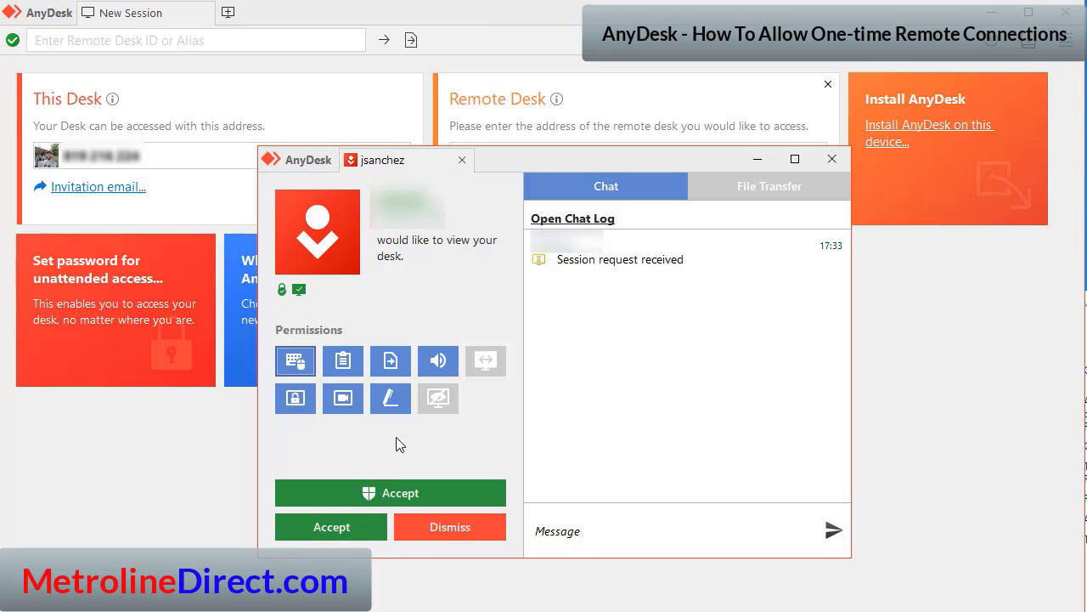
mouse_move(403, 451)
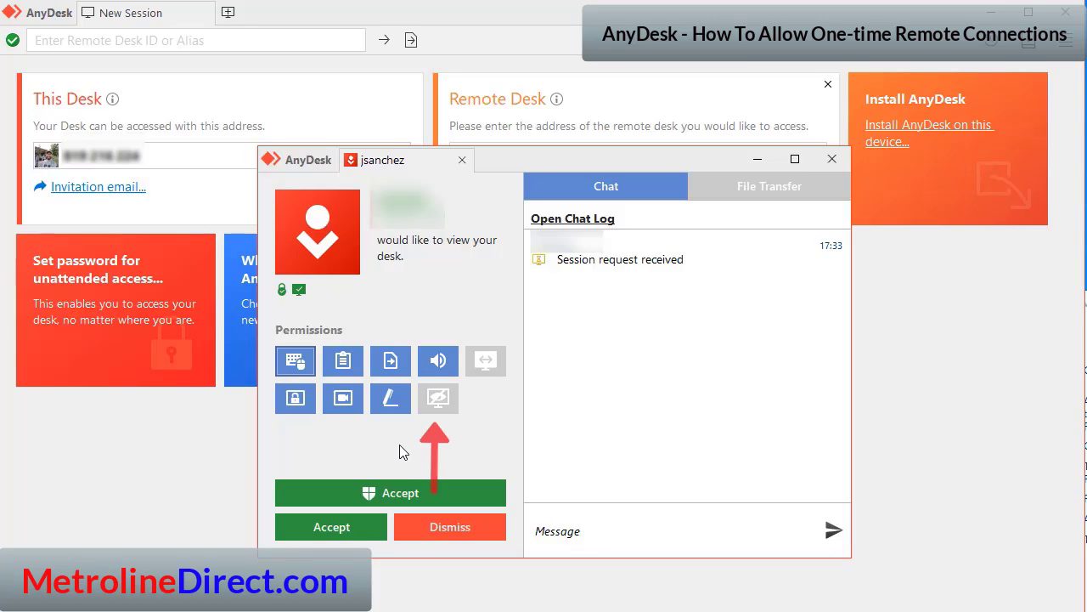
mouse_move(438, 398)
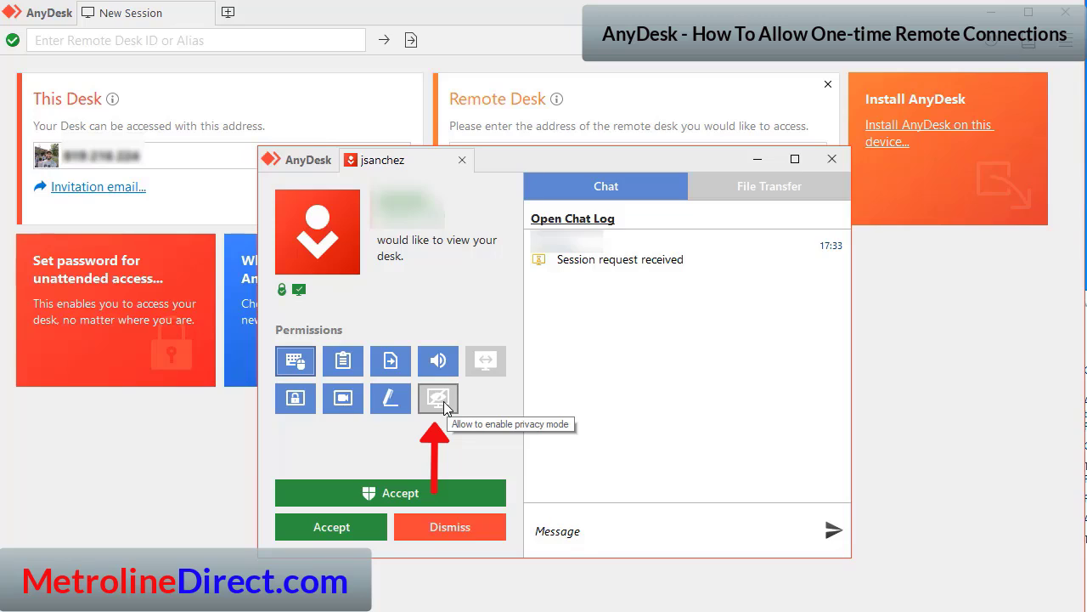
mouse_move(505, 443)
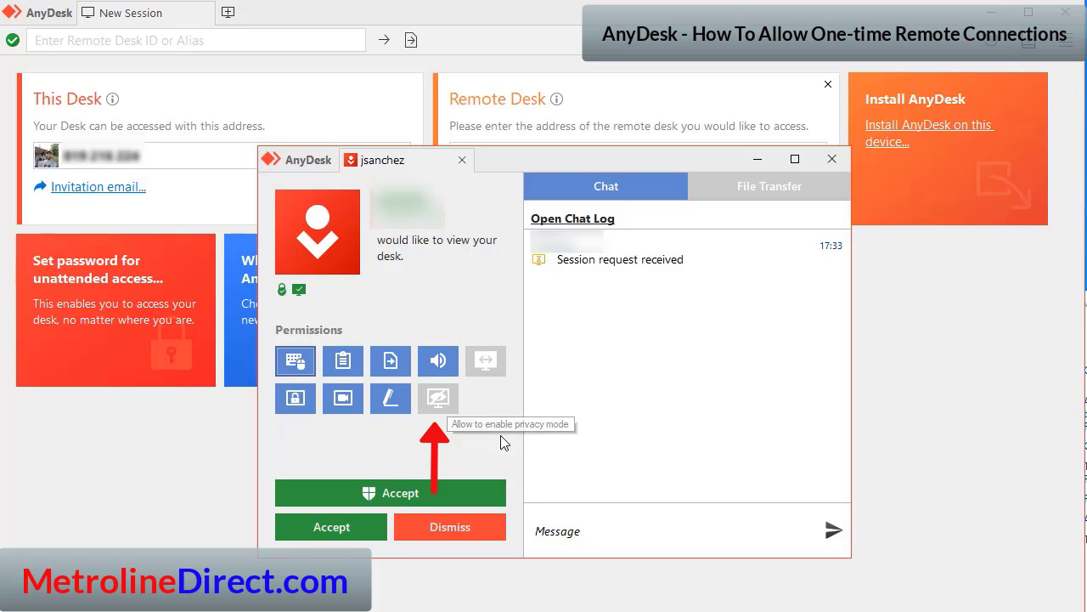
mouse_move(477, 422)
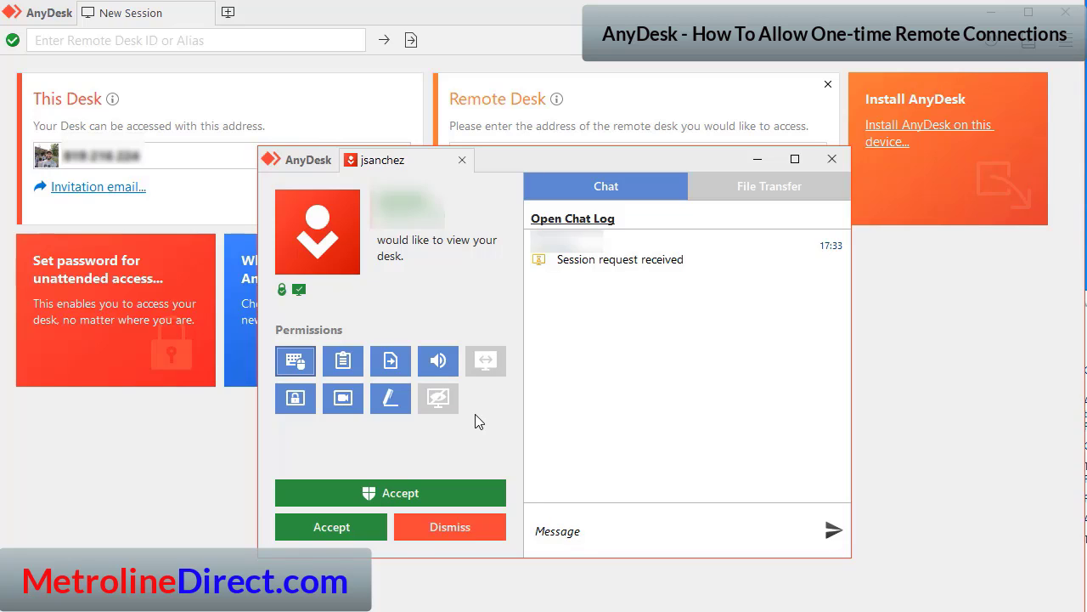
Accept the incoming AnyDesk session request after reviewing its permissions
left_click(449, 527)
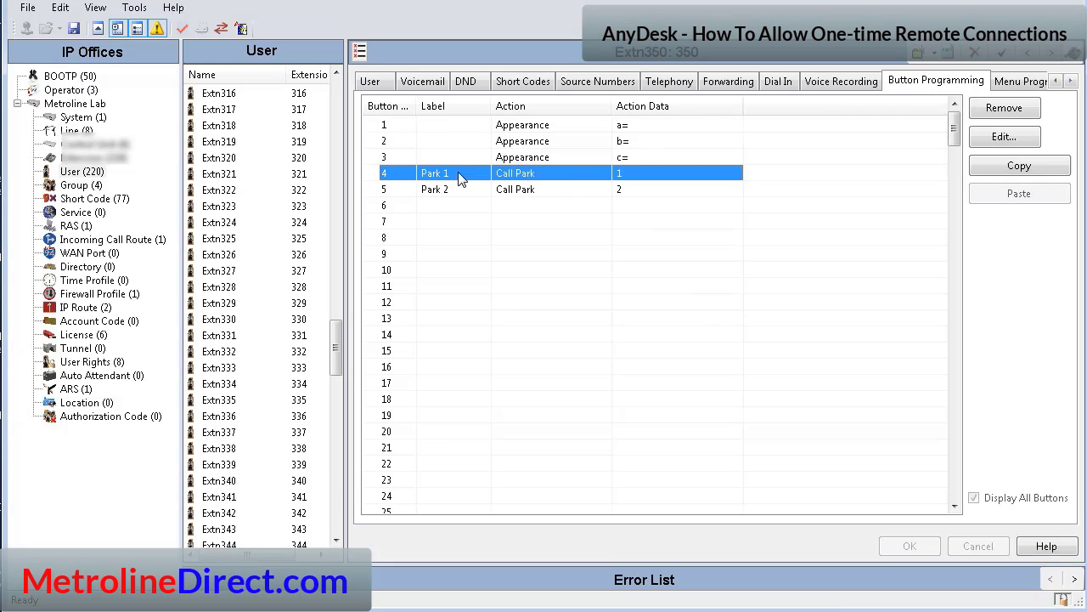
Copy extension 350's Park 1 and Park 2 buttons onto extension 351 at positions 4–5 and save
left_click(434, 189)
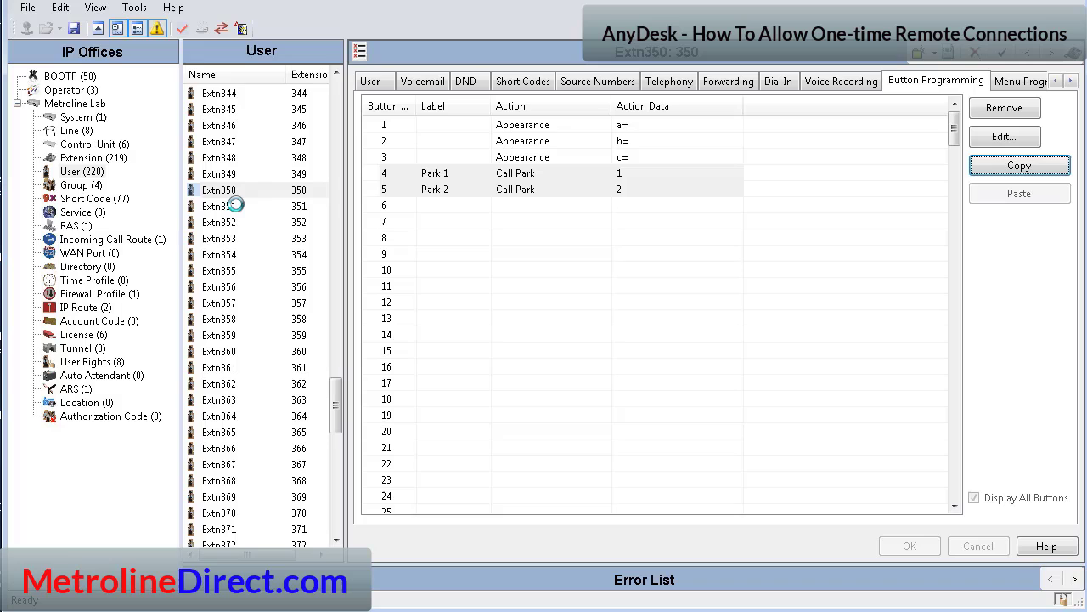
left_click(219, 206)
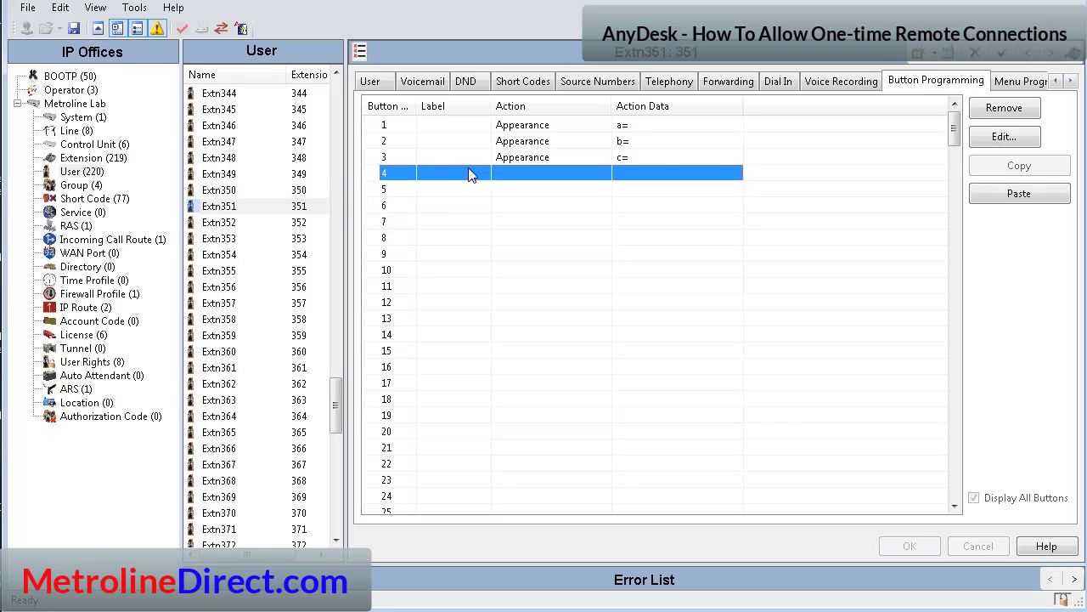
mouse_move(511, 175)
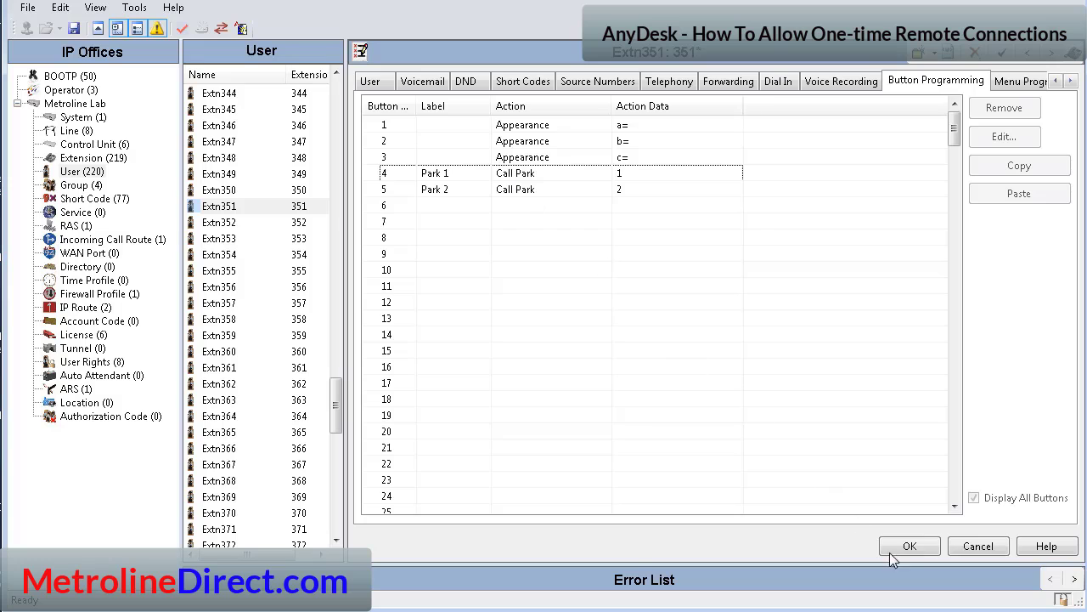
left_click(909, 545)
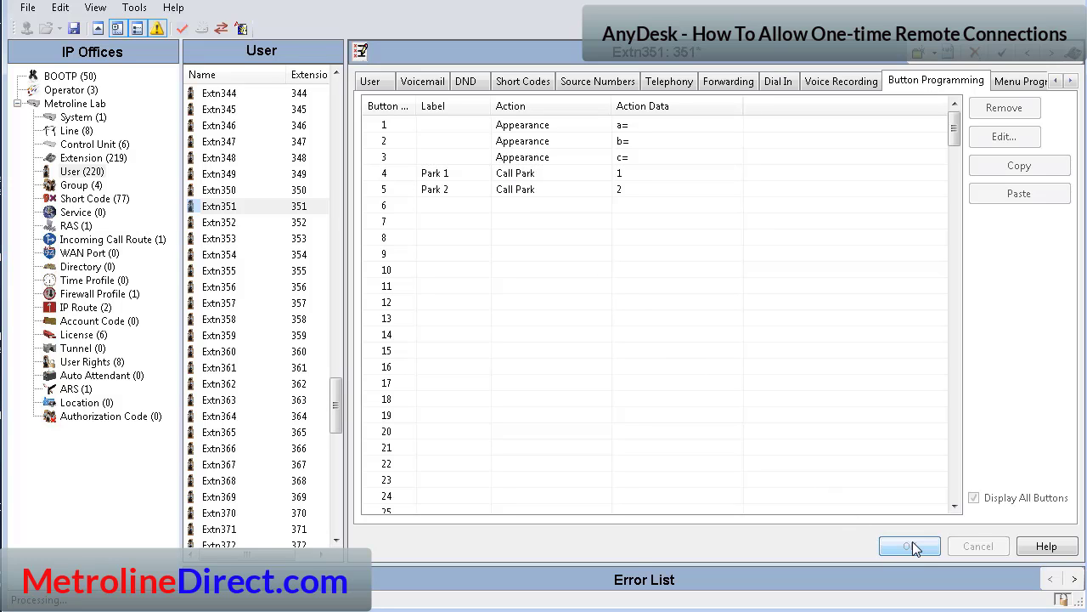
left_click(909, 546)
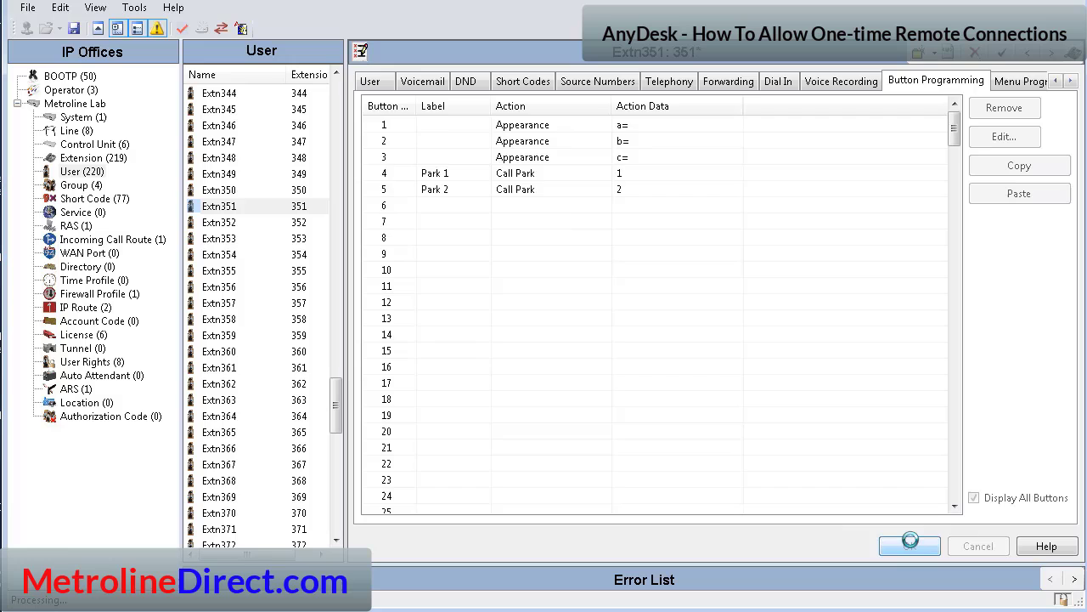